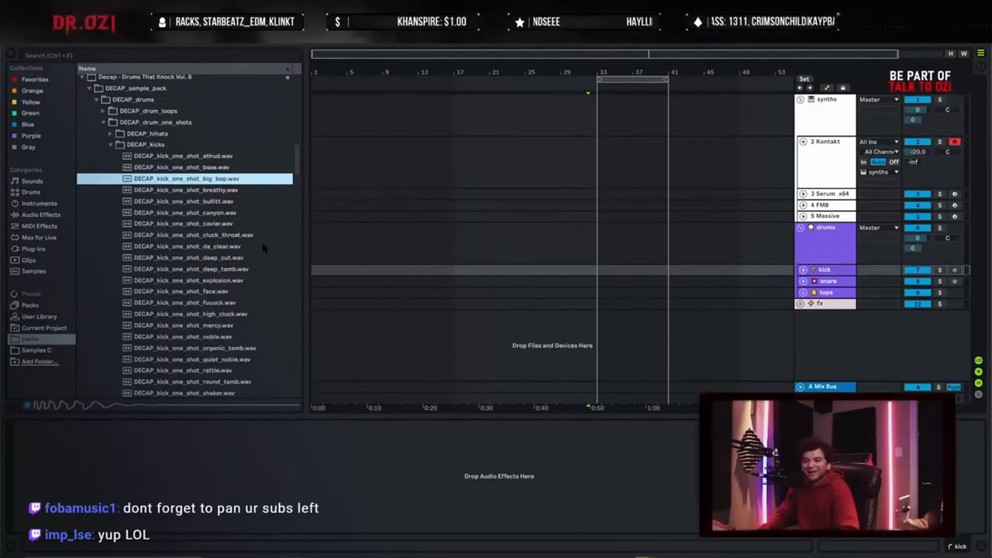
# Audition the next DECAP kick one-shot and scan further down the kicks list for candidates.
pyautogui.click(186, 213)
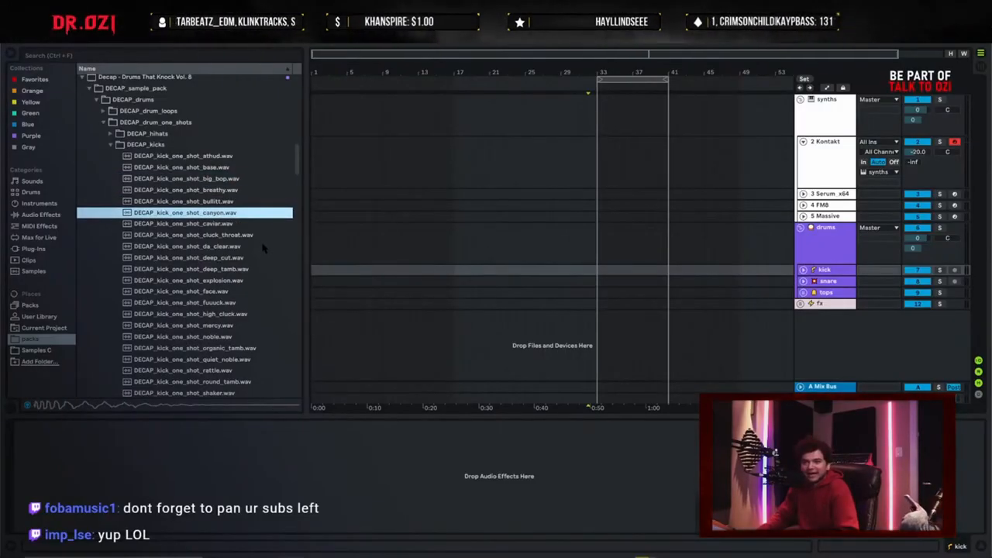
pyautogui.scroll(-3)
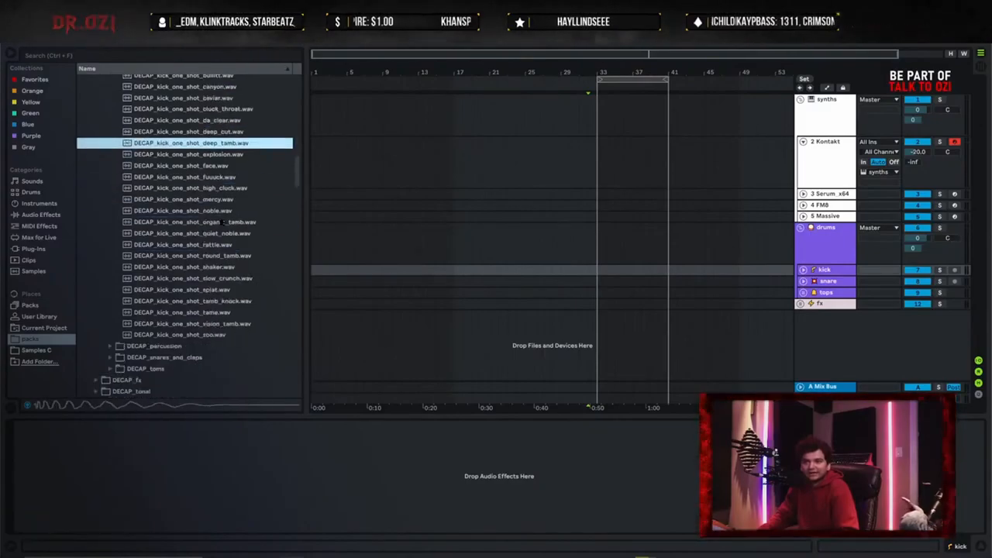
pyautogui.scroll(3)
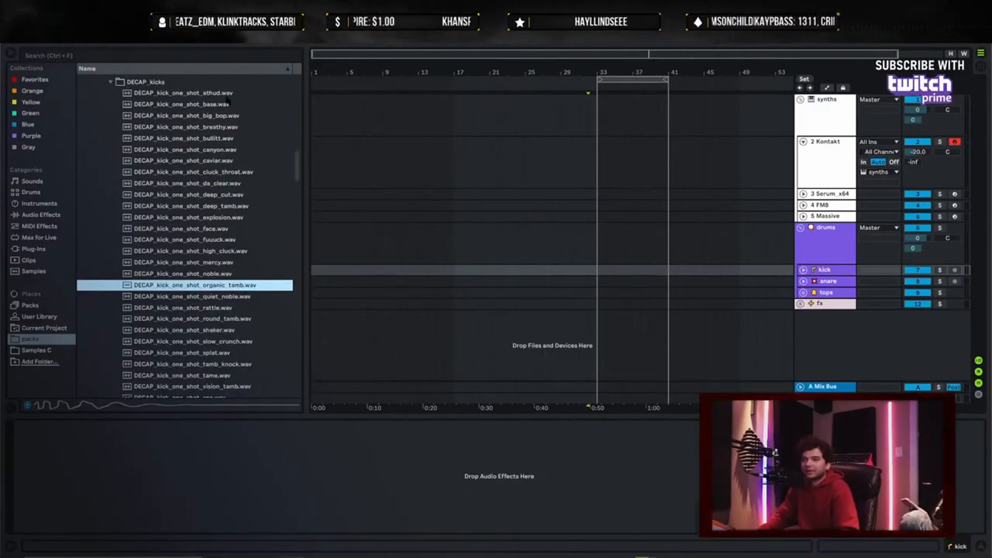